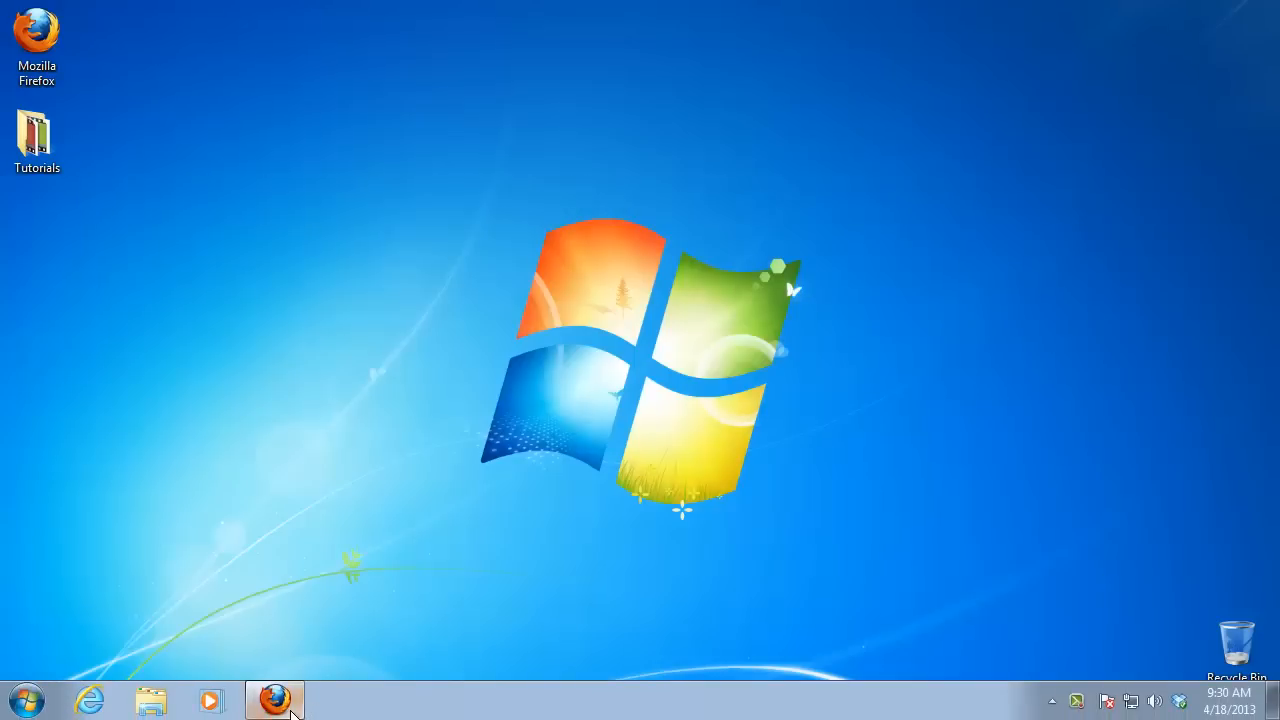
- Launch Firefox from the taskbar so the Gmail inbox appears
click(274, 700)
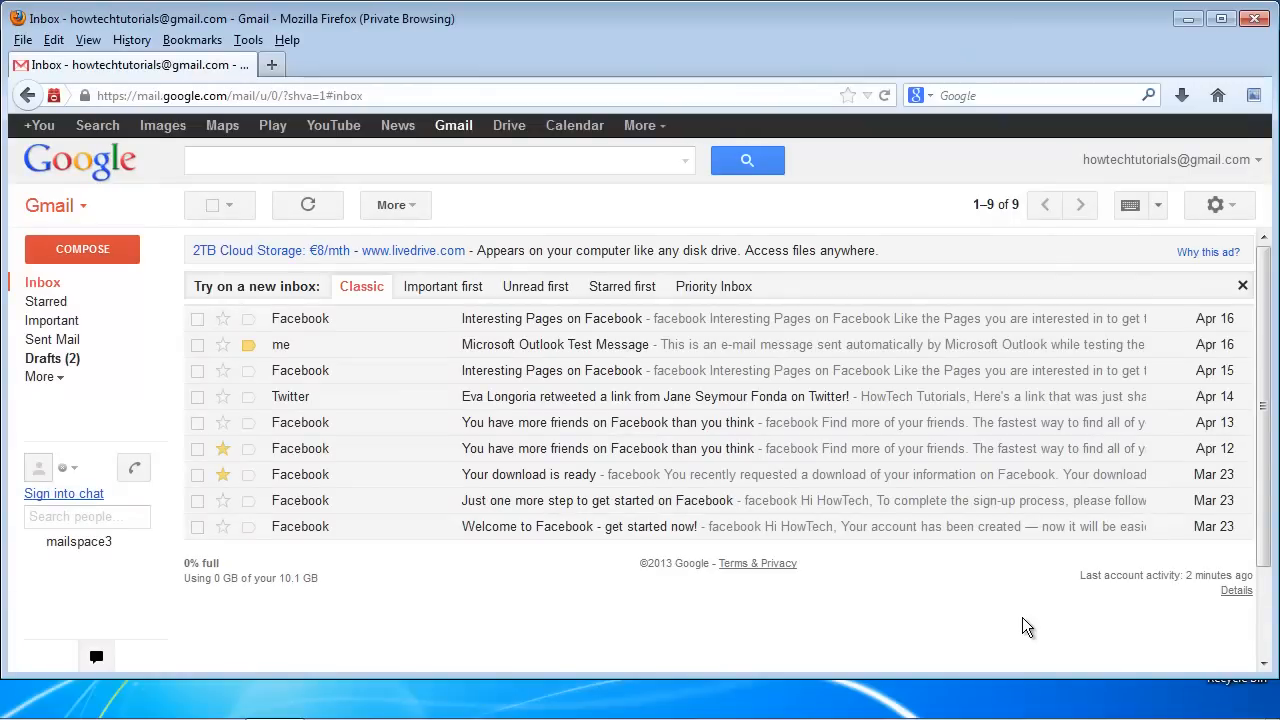
click(440, 160)
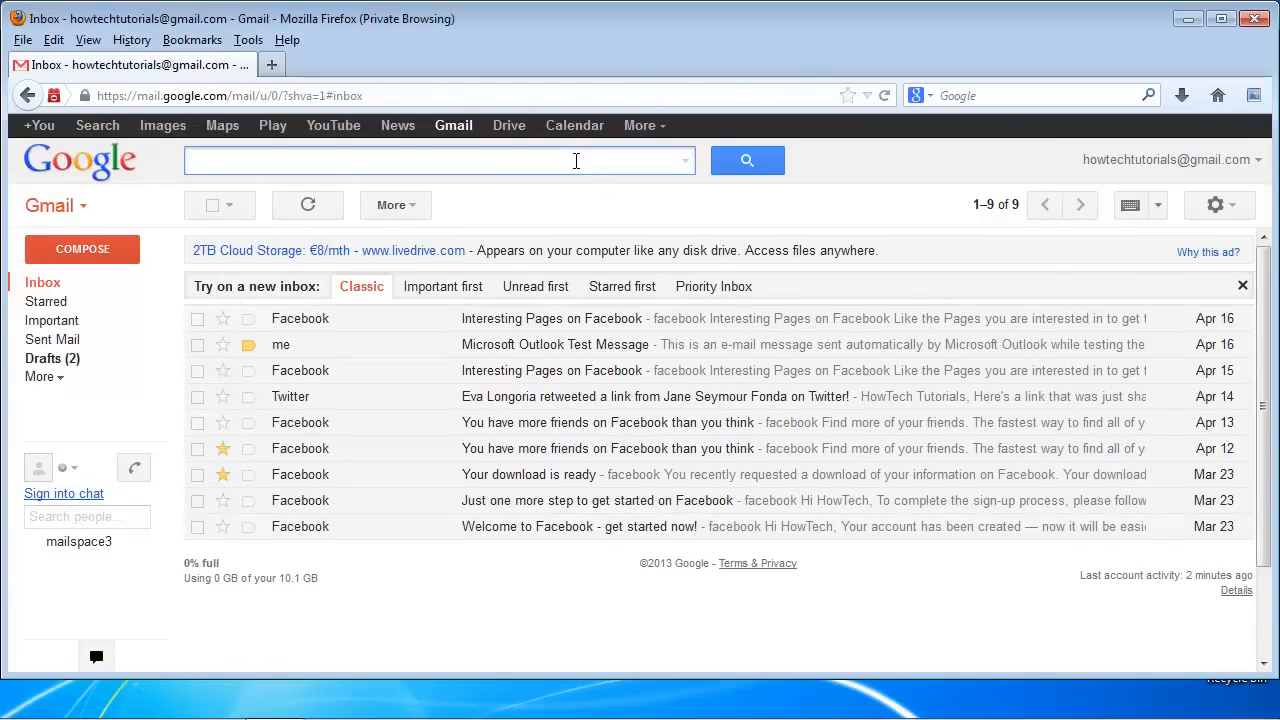
text(is:spam)
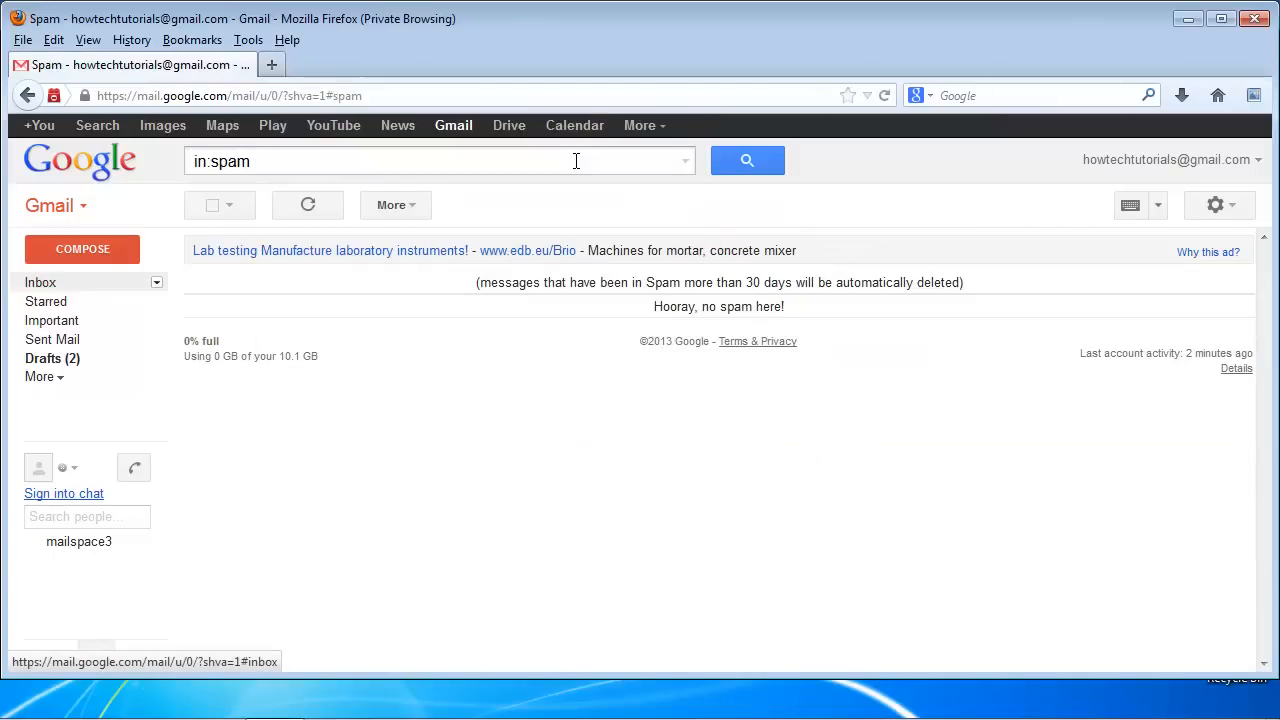
mouse_move(836, 436)
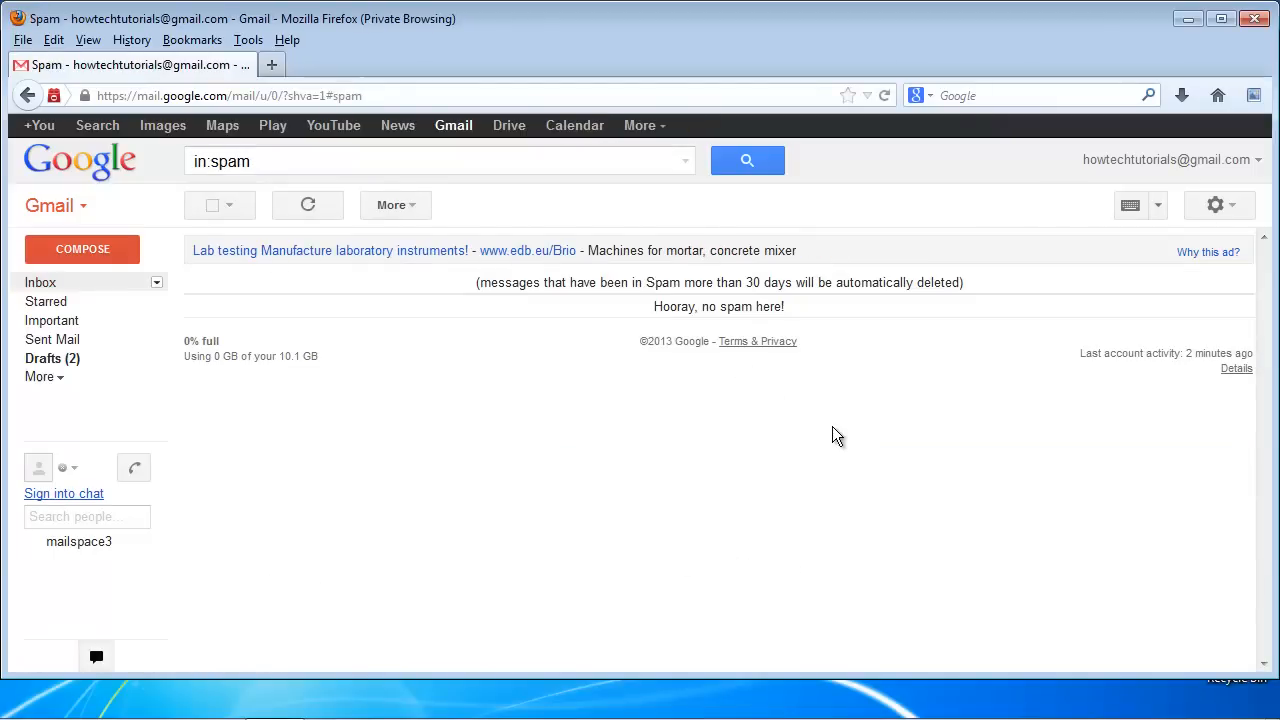
click(40, 282)
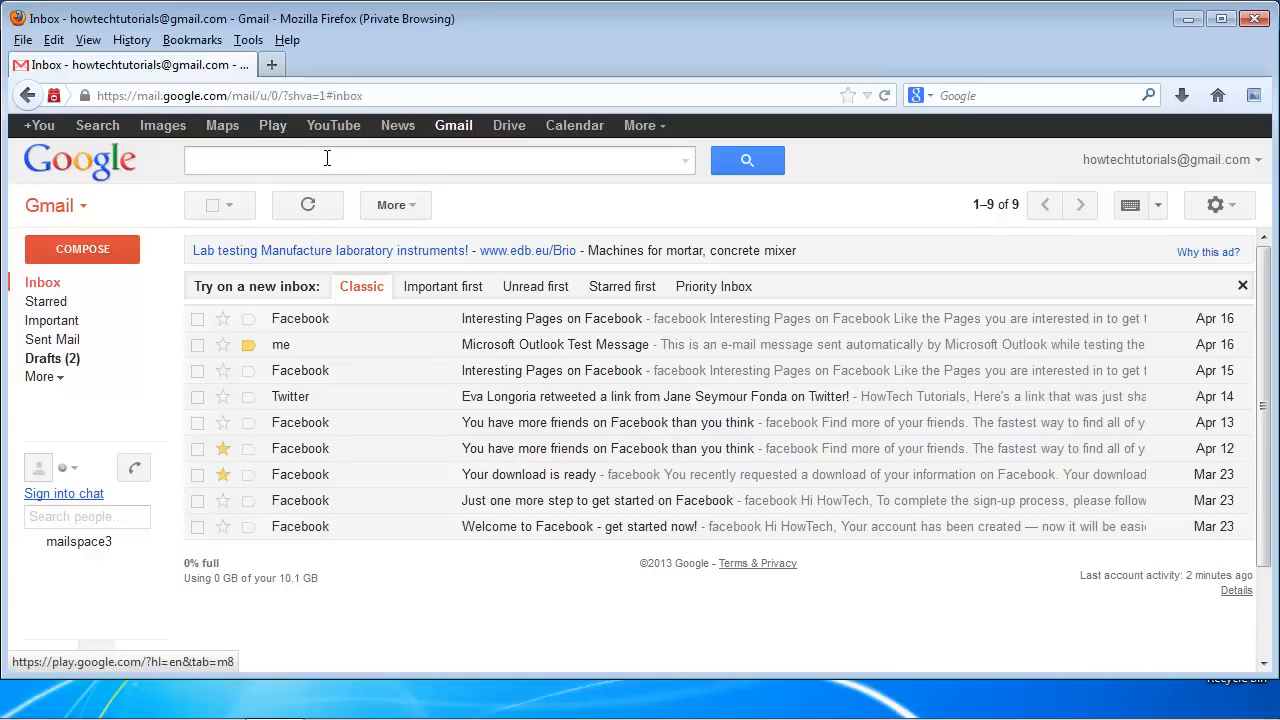
- Search is:spam is:read (no matches), then go to Gmail Settings
text(is:spam is:read)
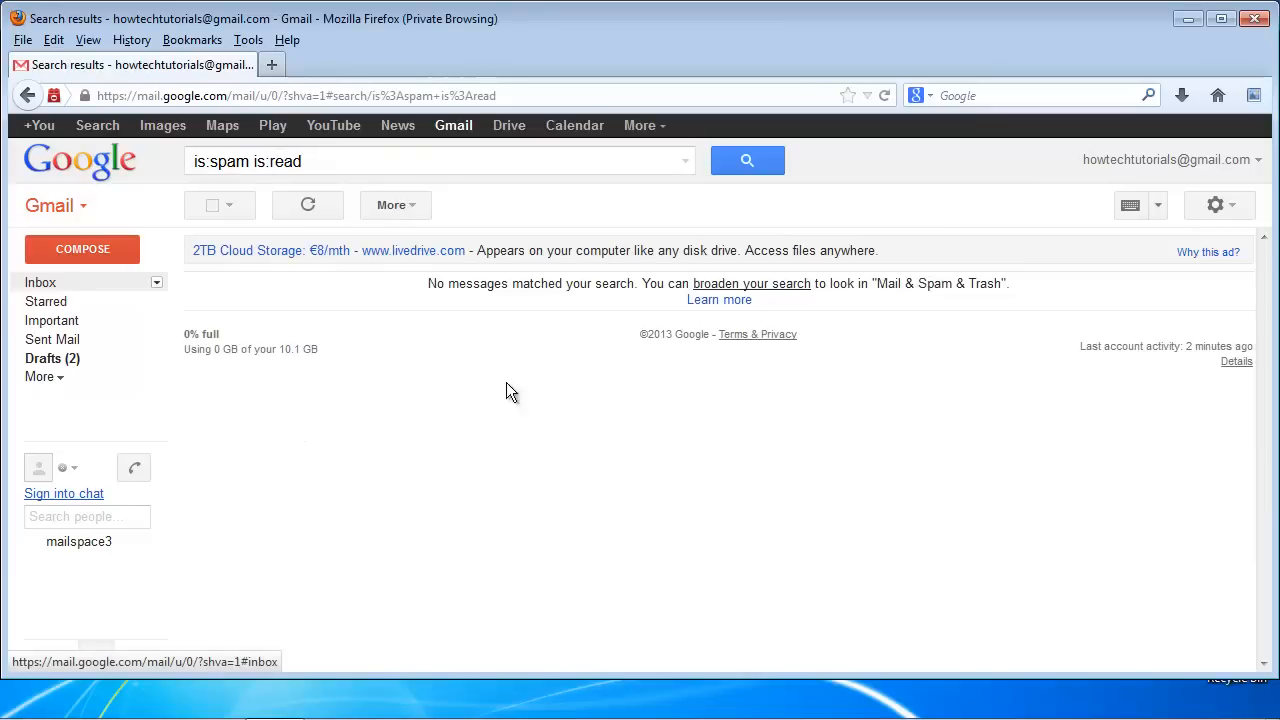
click(40, 282)
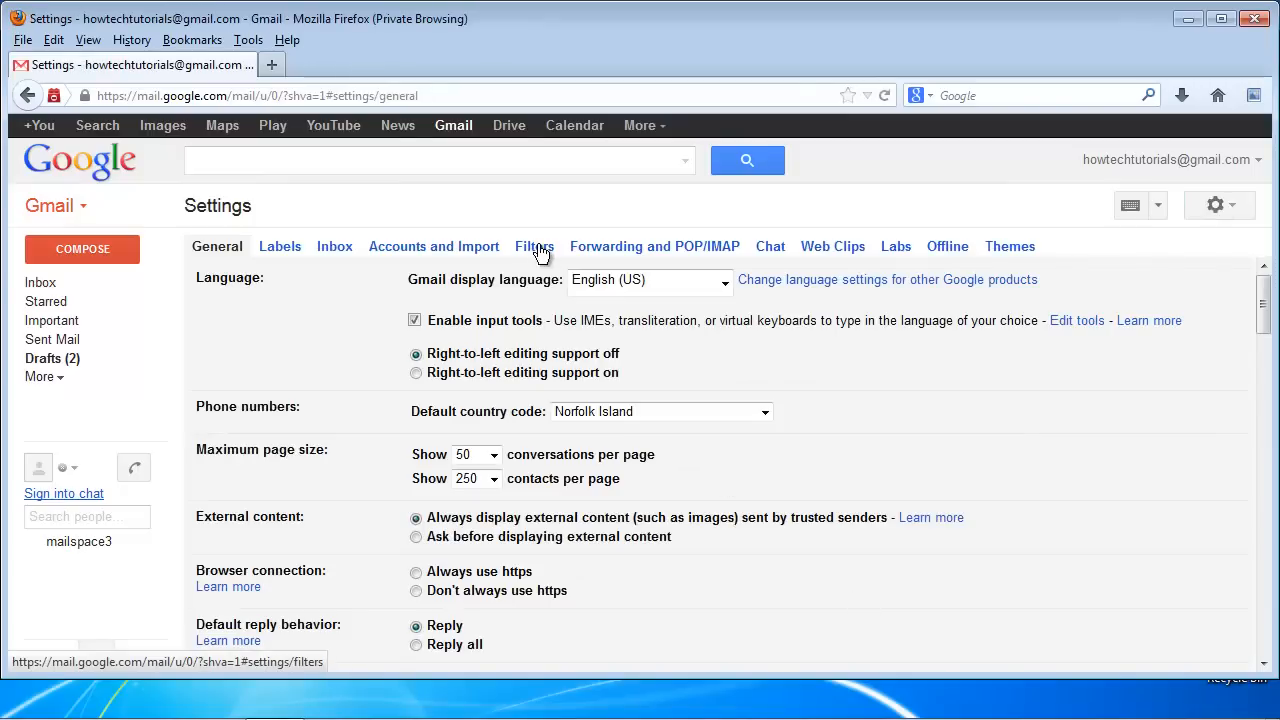
- Show the Filters settings page, which lists no filters yet
click(534, 246)
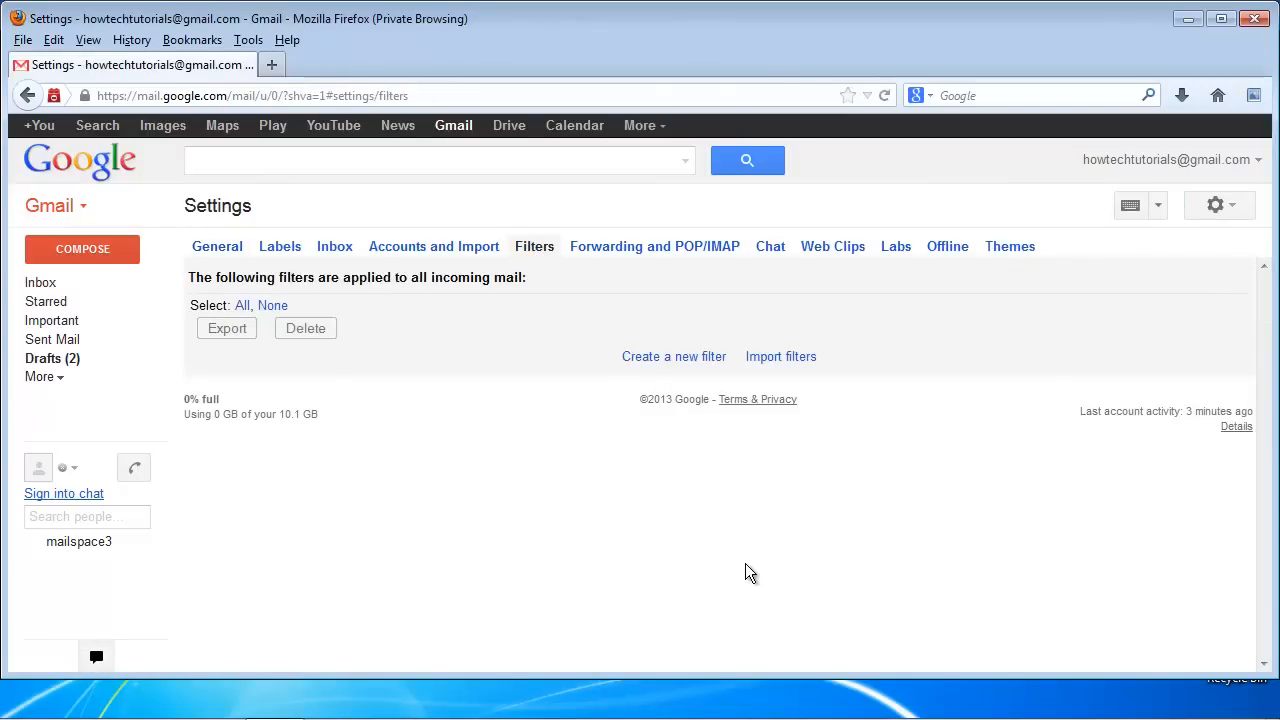
click(674, 356)
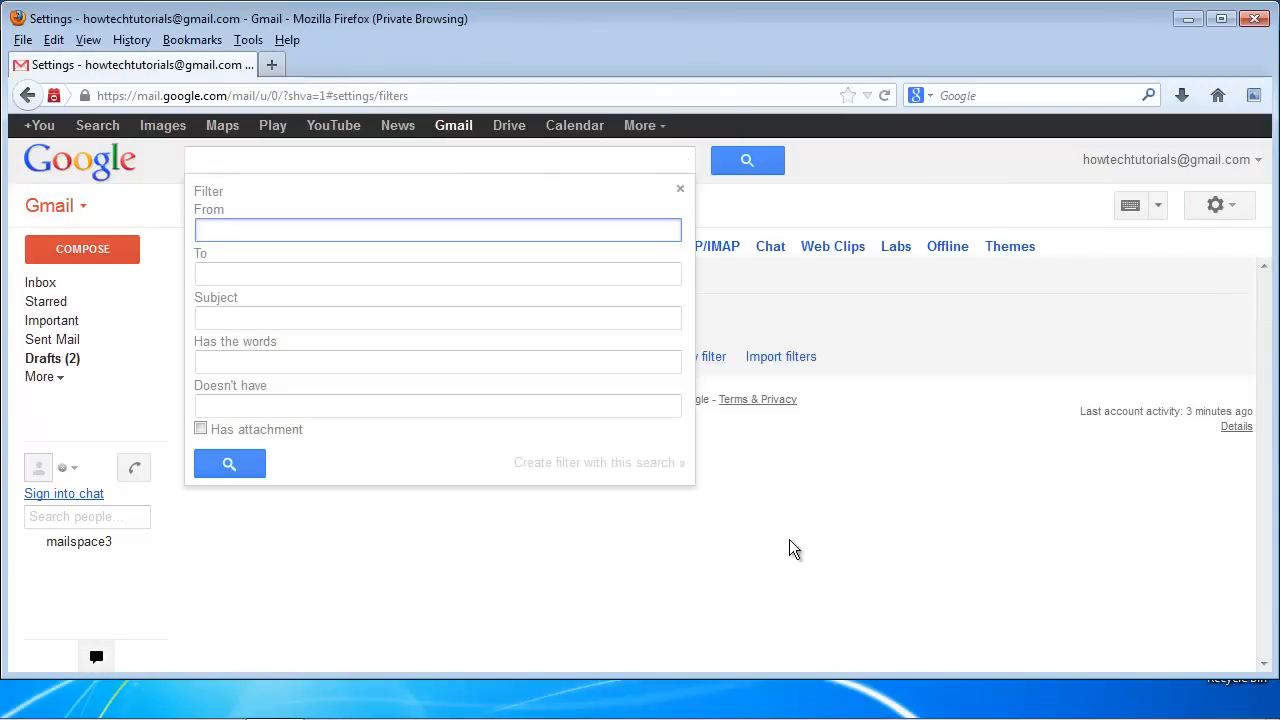
text(santi)
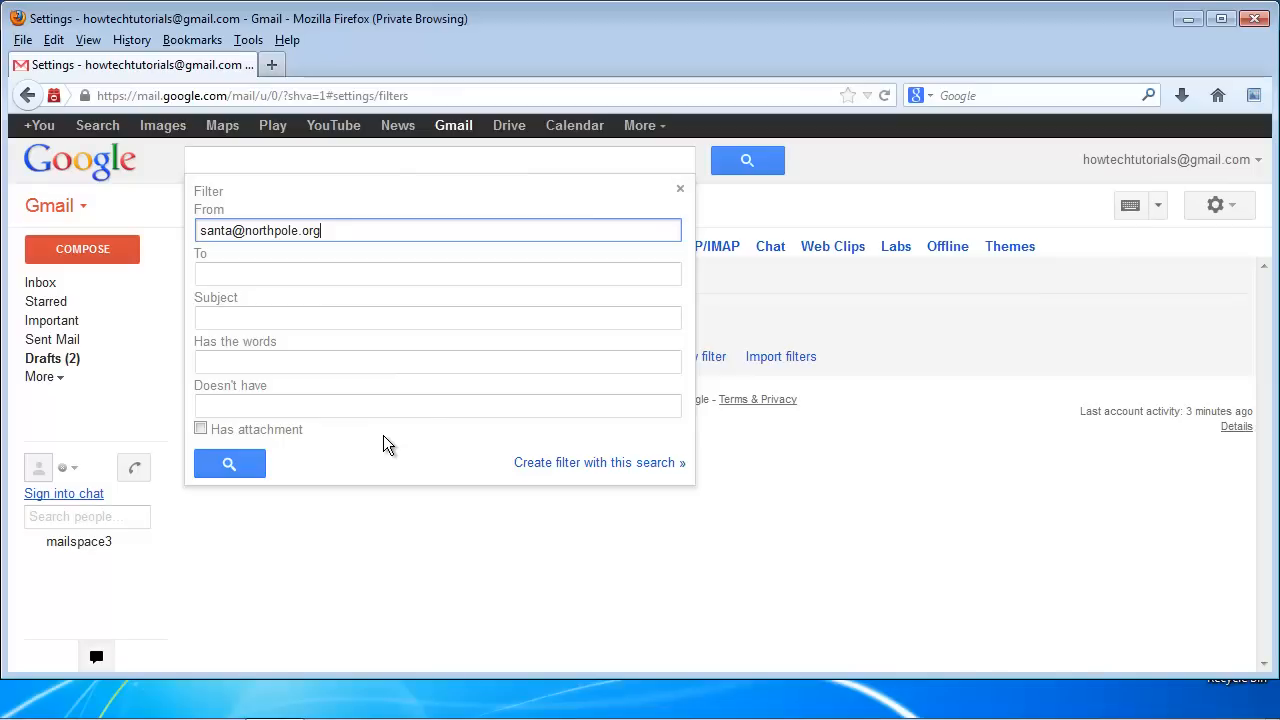
click(596, 462)
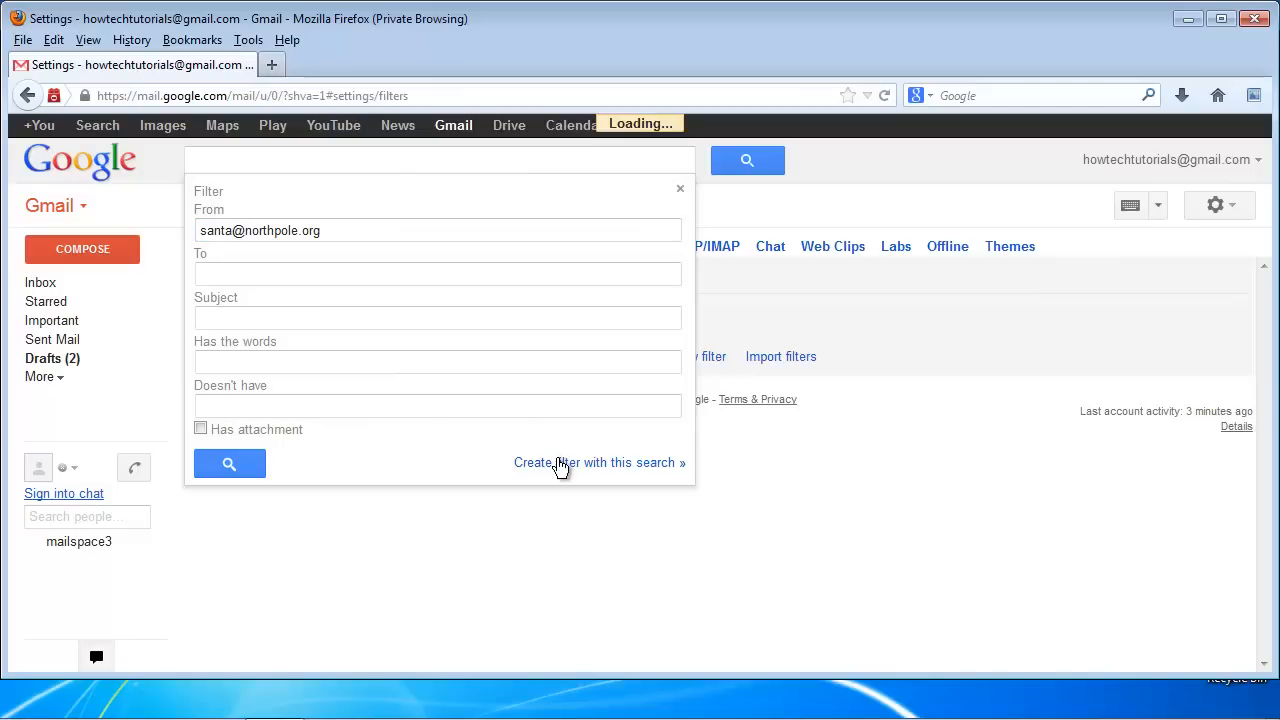
- Create the filter with Never send it to Spam and Always mark it as important
click(596, 462)
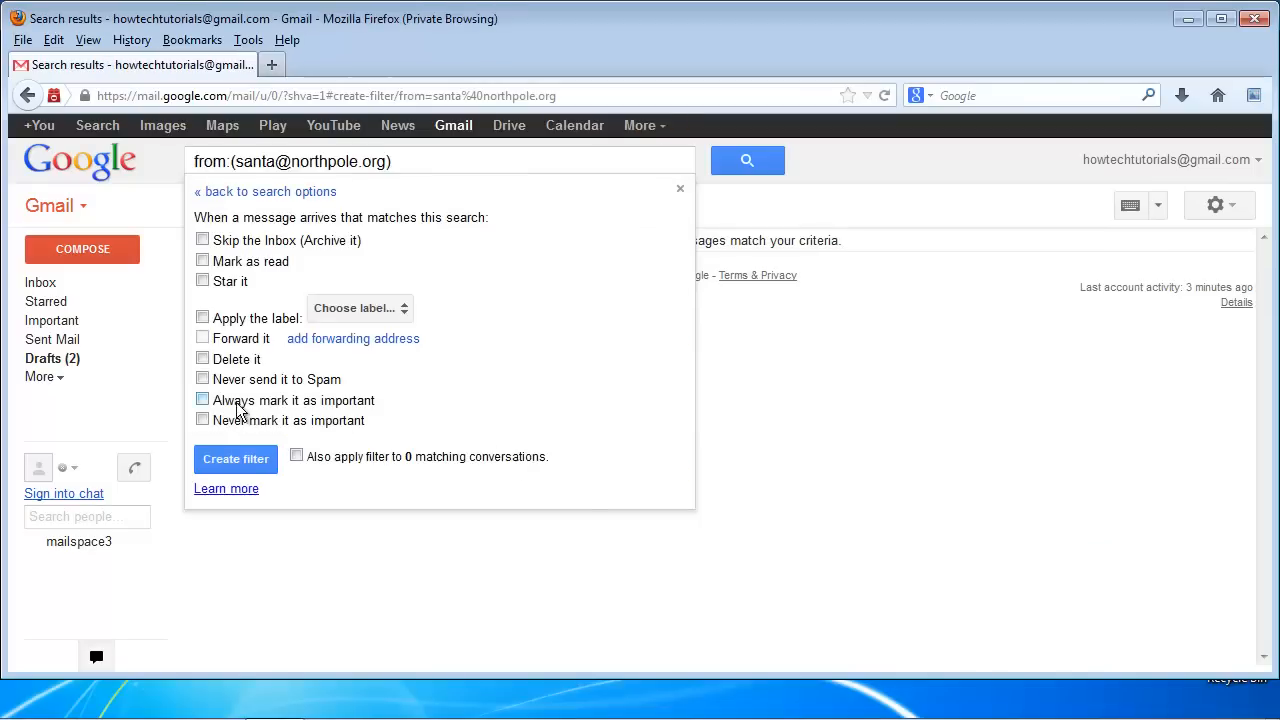
click(204, 380)
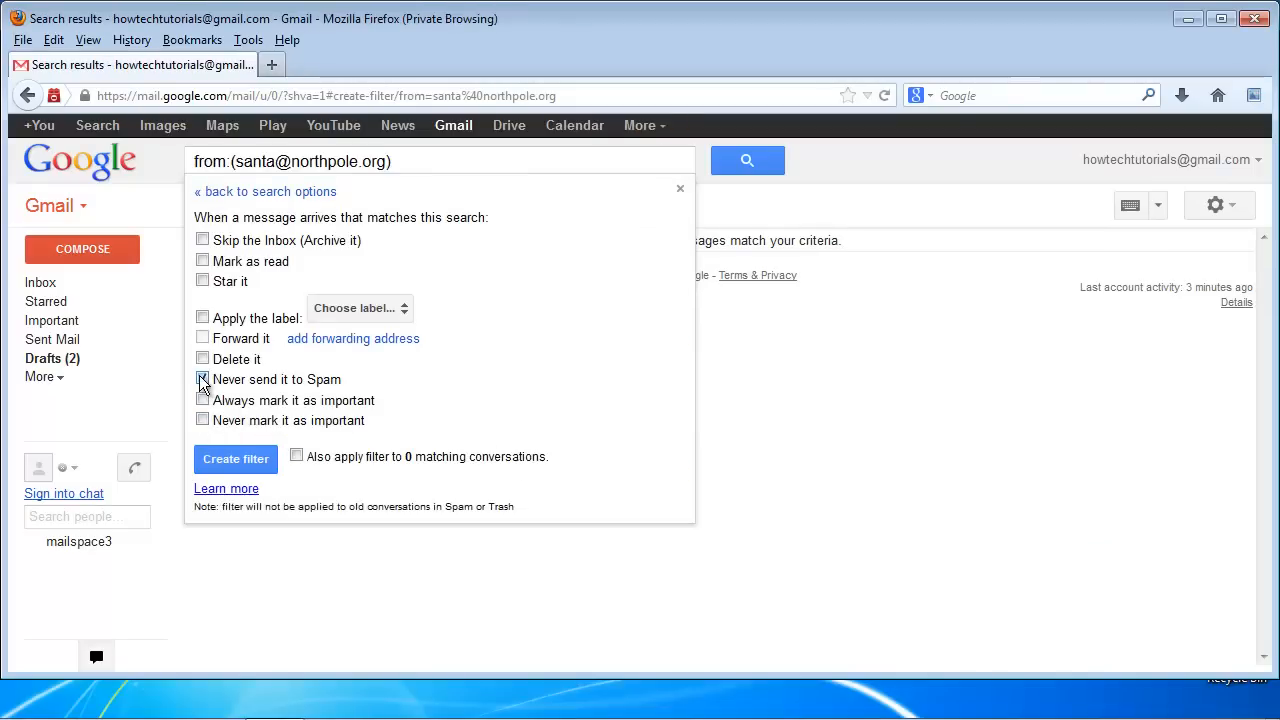
click(204, 380)
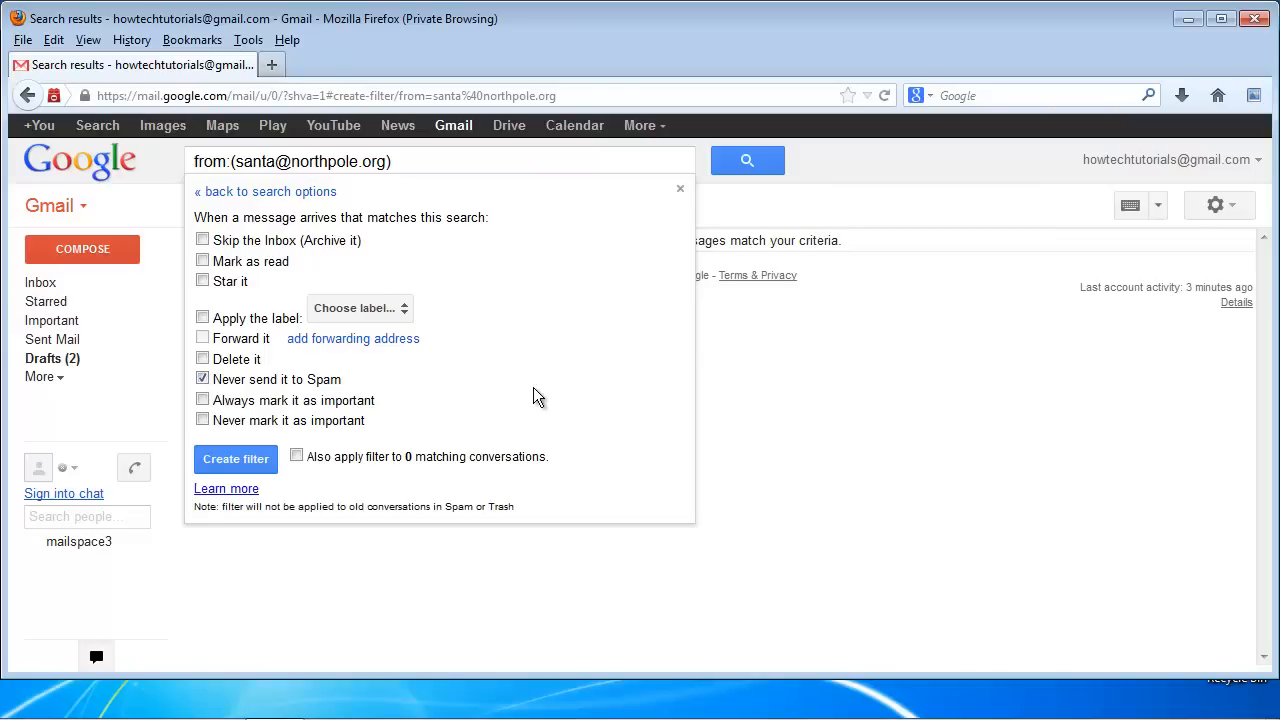
click(204, 400)
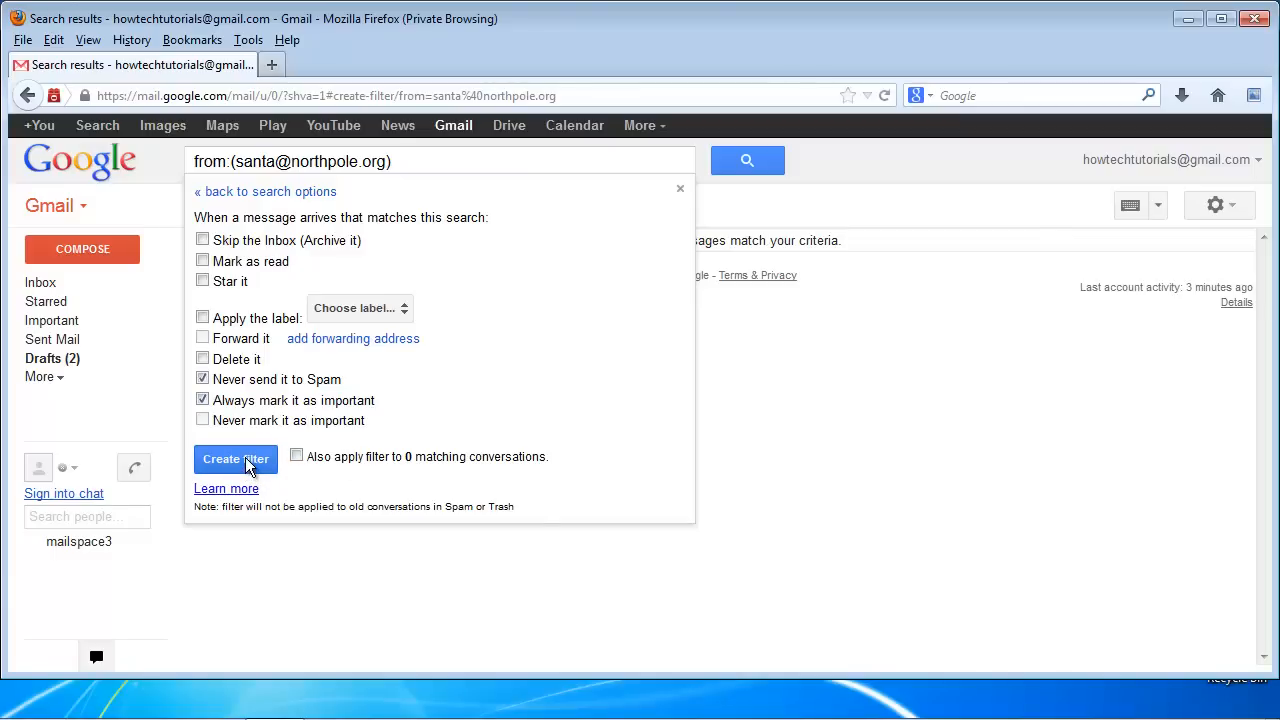
click(236, 458)
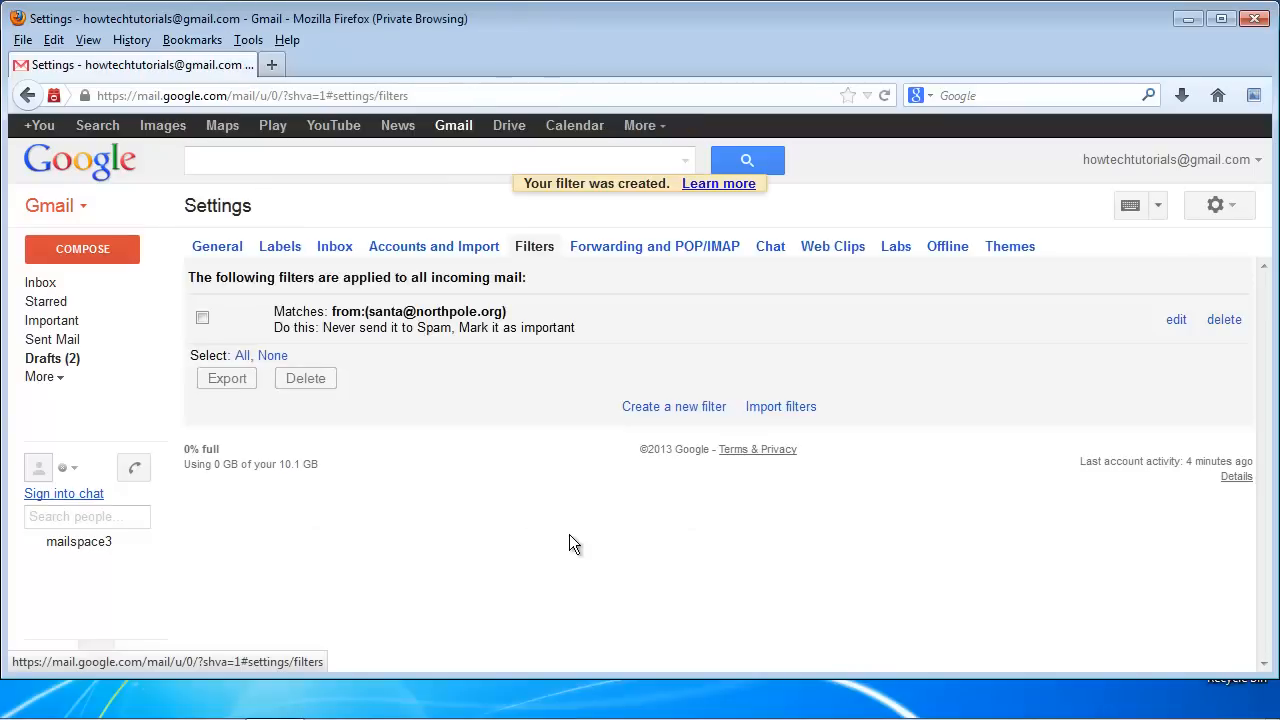